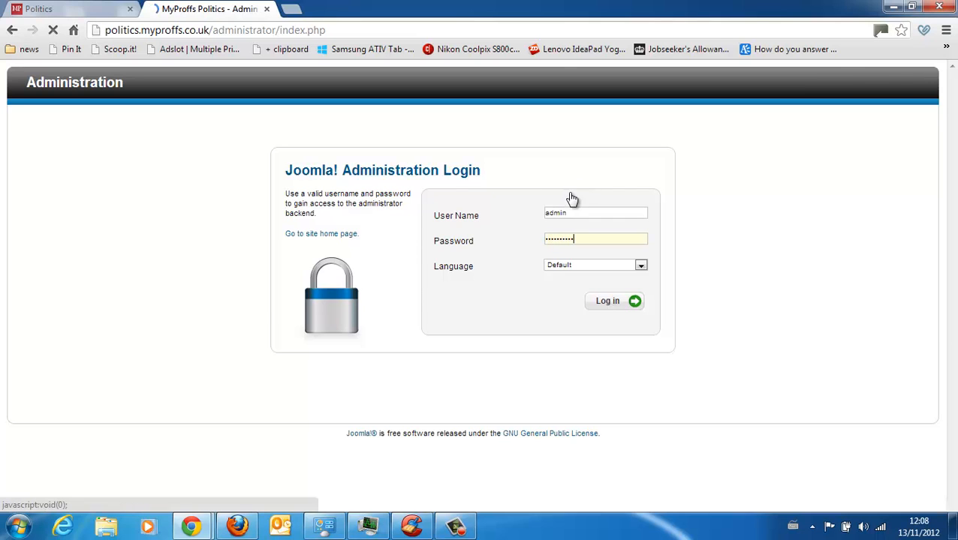
# Log in to the administrator backend and reach the Template Manager's styles list via Extensions.
pyautogui.click(607, 301)
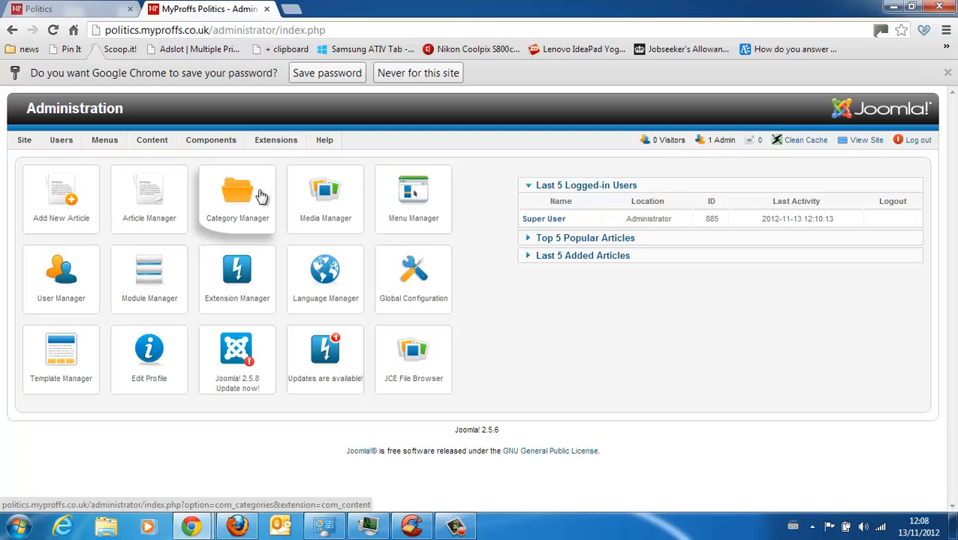
pyautogui.click(275, 140)
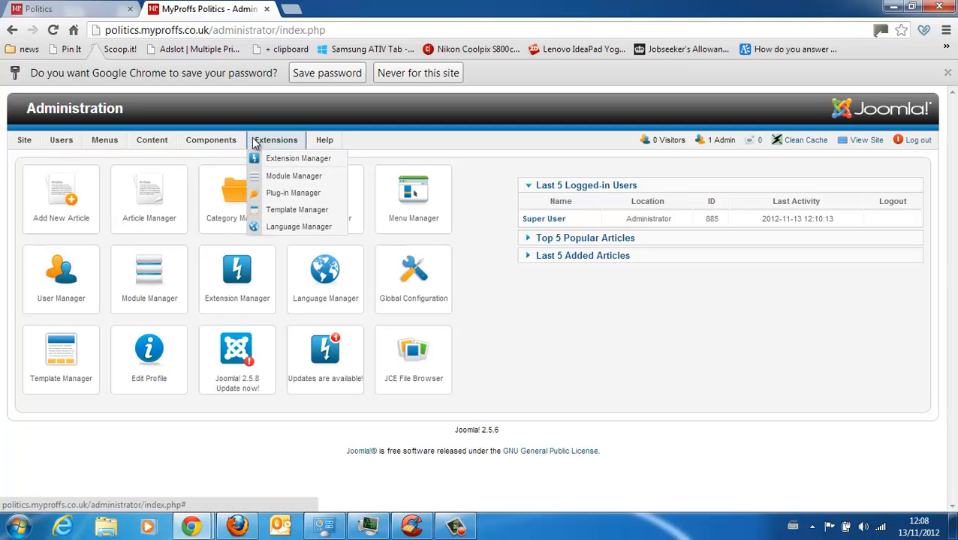
pyautogui.click(211, 139)
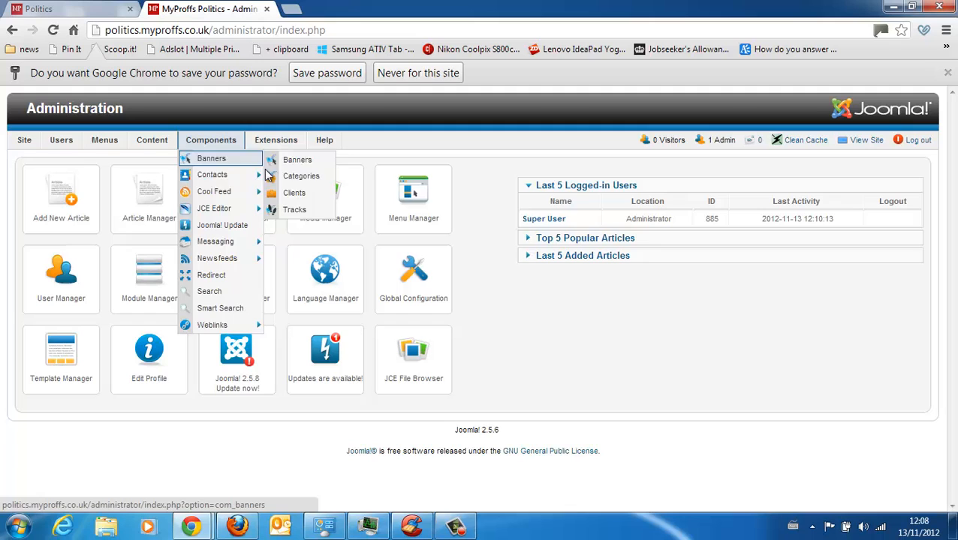
pyautogui.click(275, 140)
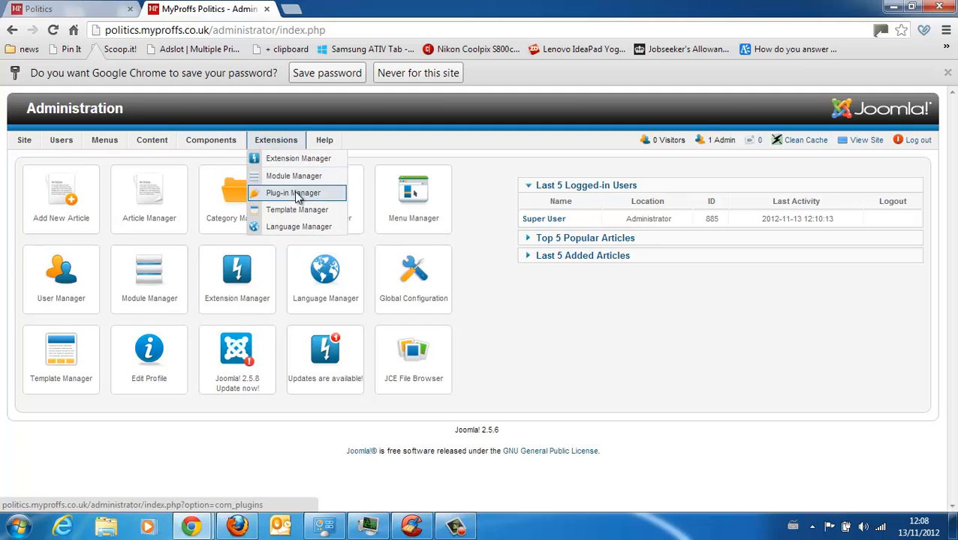
pyautogui.click(296, 209)
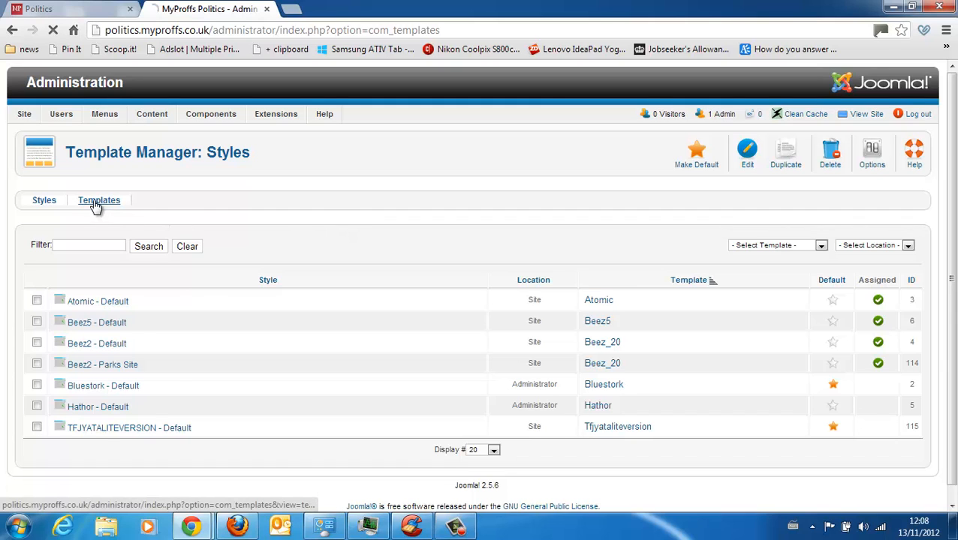
# Show the installed Templates list, then view the live site's footer with its TFJ sponsor links.
pyautogui.click(99, 200)
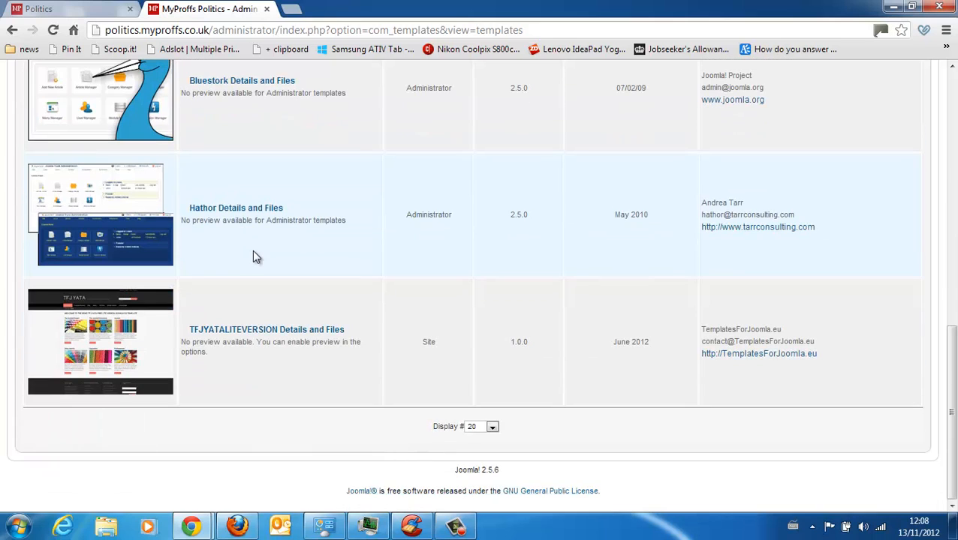
pyautogui.moveTo(260, 297)
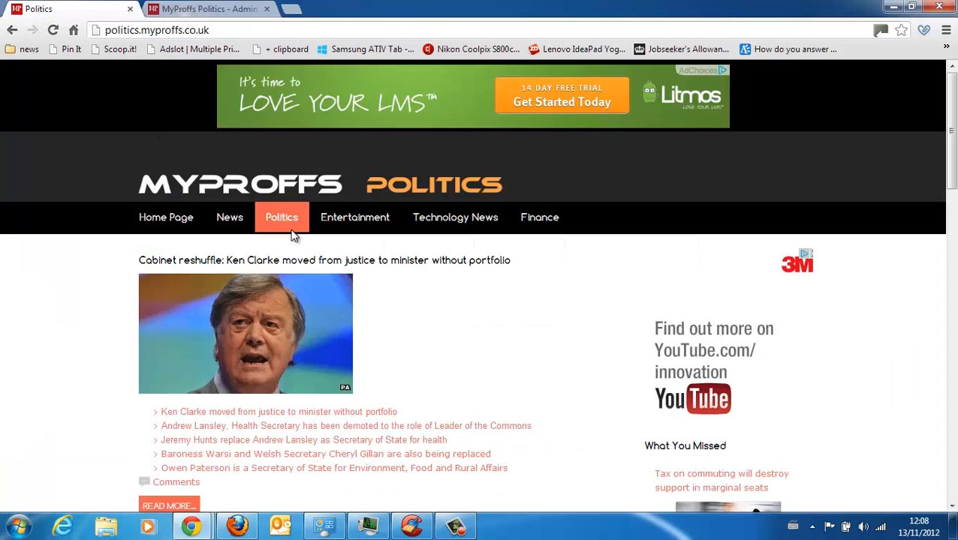
pyautogui.scroll(-3)
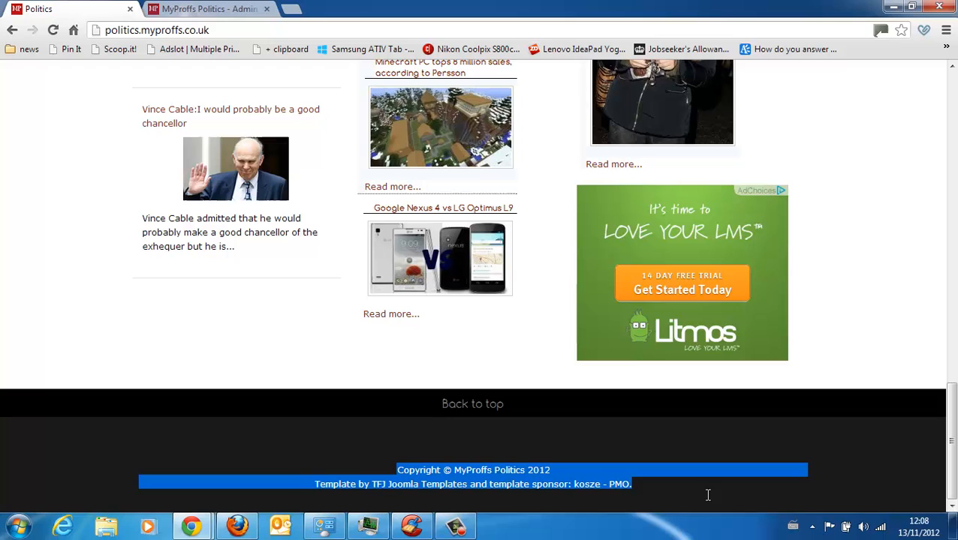
pyautogui.moveTo(516, 505)
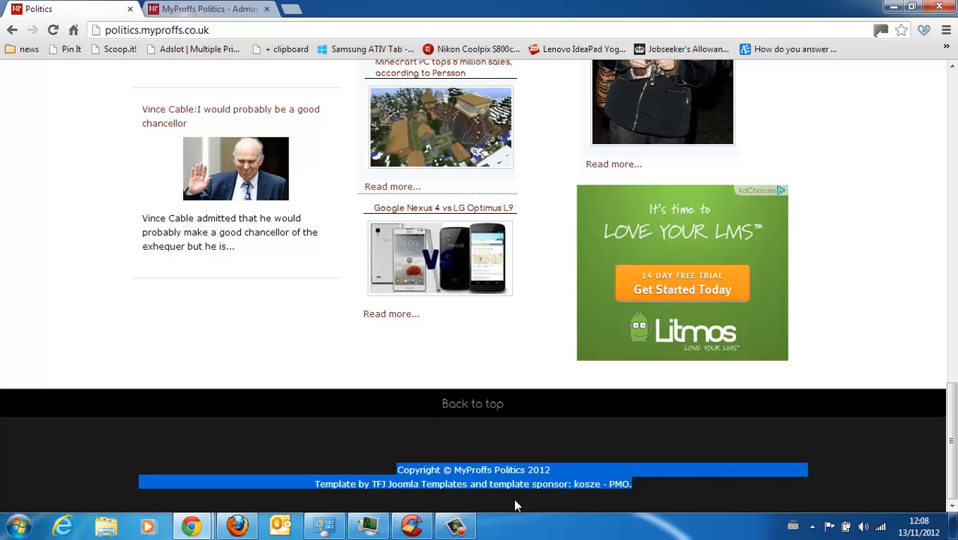
pyautogui.moveTo(524, 506)
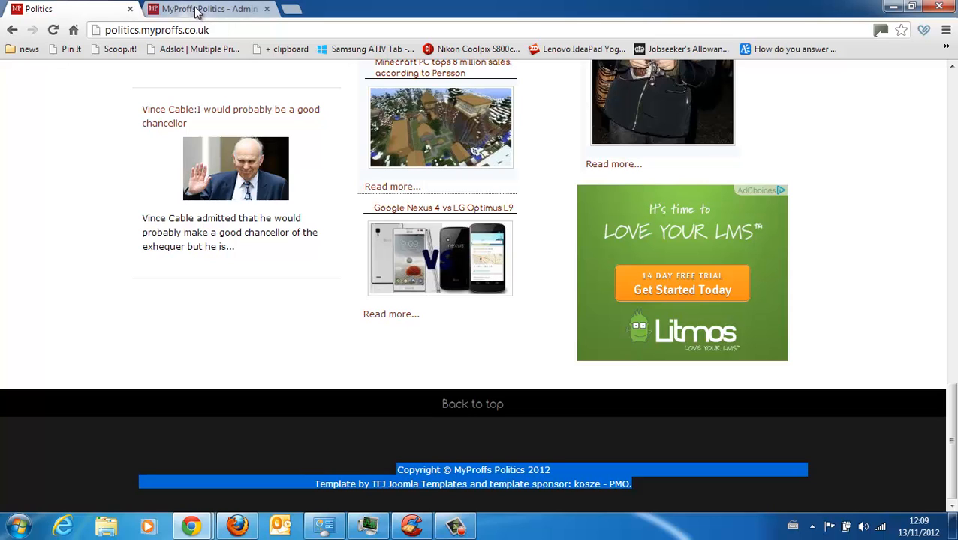
# Open the TFJYATALITEVERSION template's Details and Files and start editing its index.php main page.
pyautogui.click(208, 8)
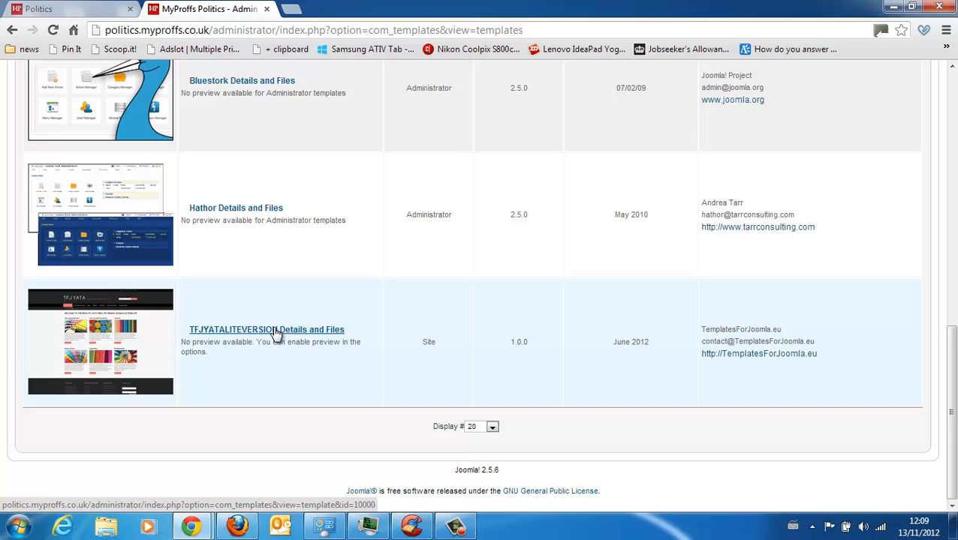
pyautogui.click(267, 330)
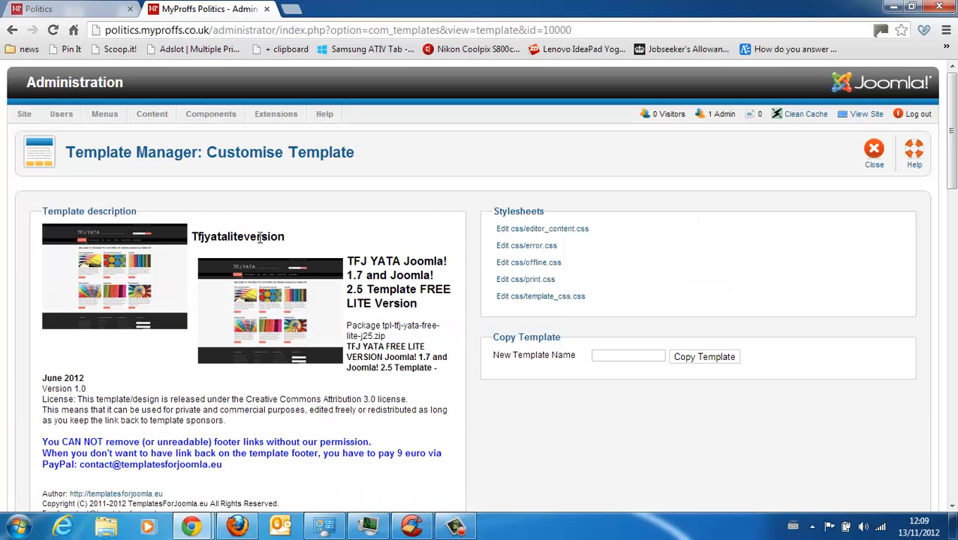
pyautogui.scroll(-3)
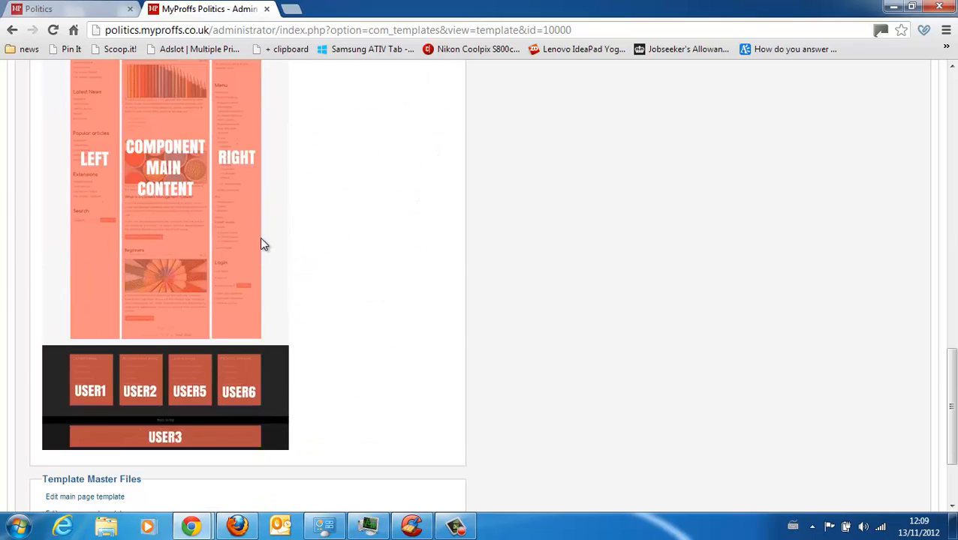
pyautogui.scroll(-3)
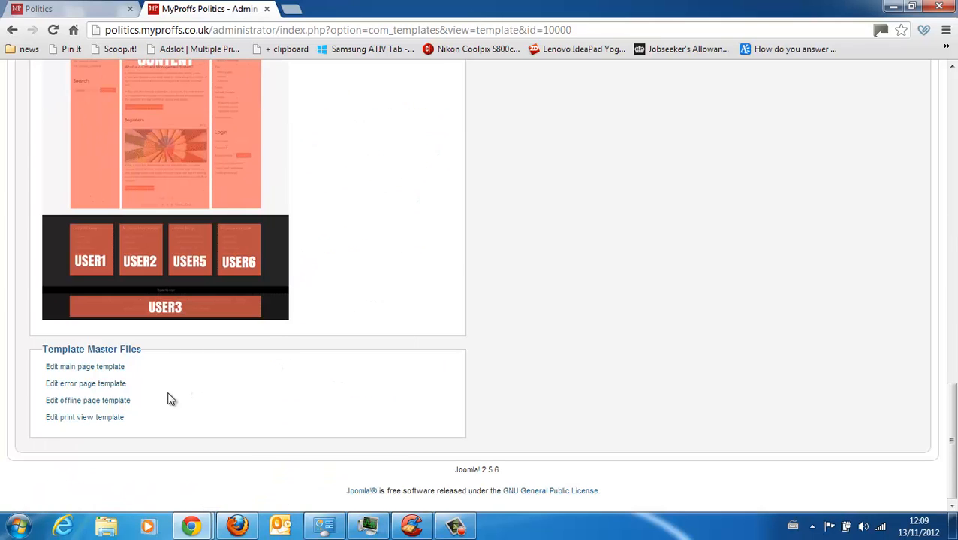
pyautogui.moveTo(85, 366)
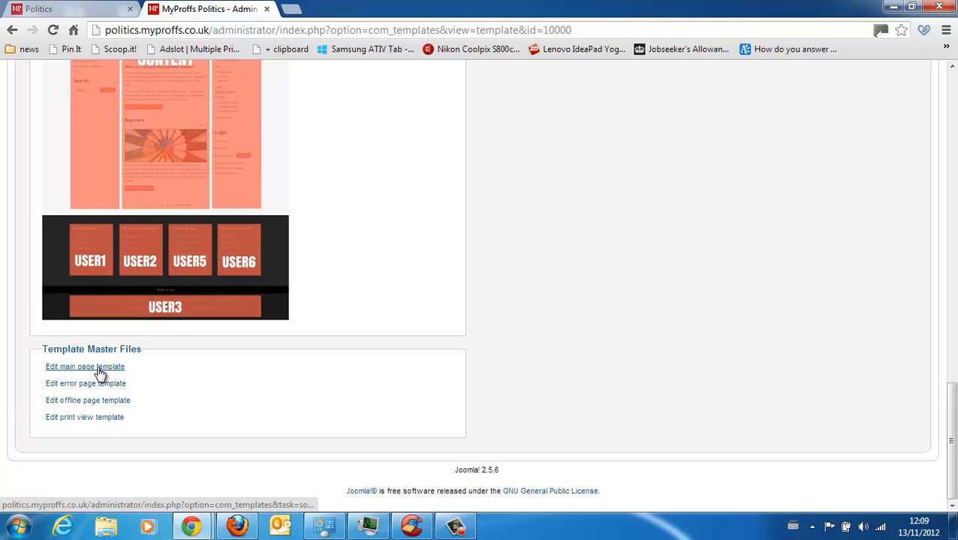
pyautogui.click(85, 366)
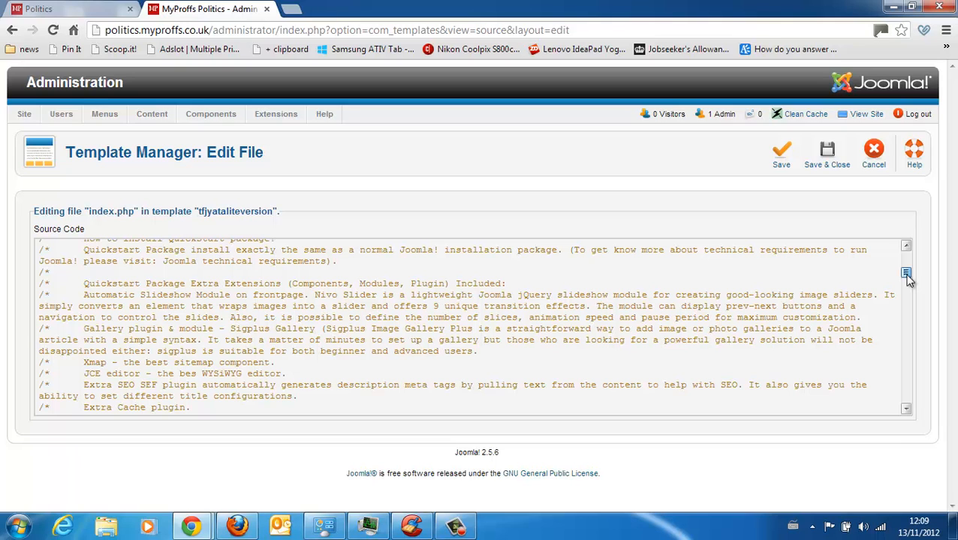
# Locate the footbottom div in index.php and select the copyright and TFJ sponsor paragraphs for deletion.
pyautogui.scroll(-3)
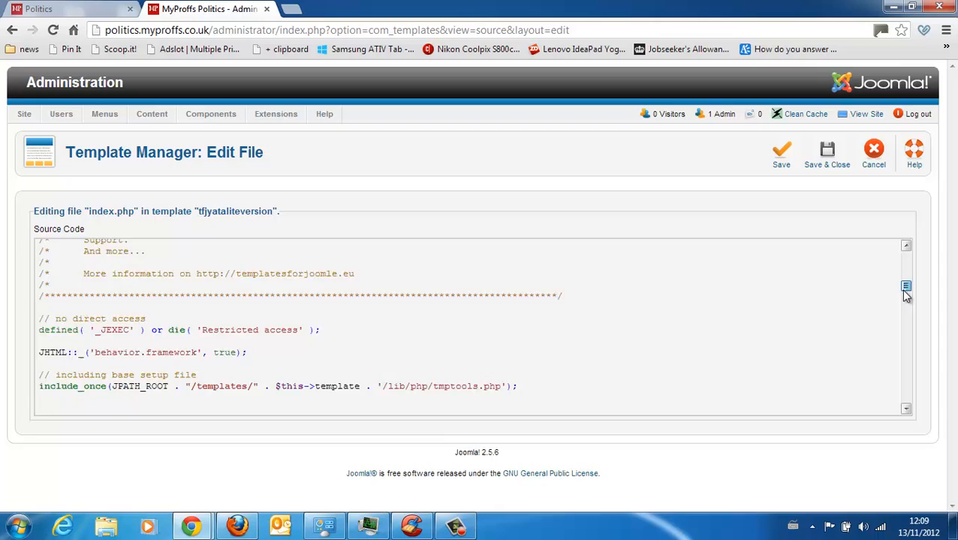
pyautogui.scroll(-3)
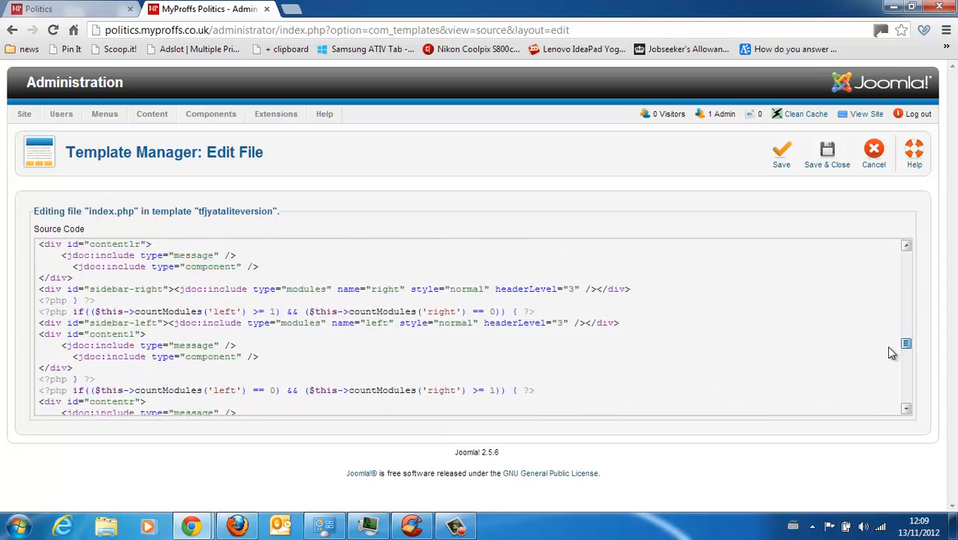
pyautogui.scroll(-3)
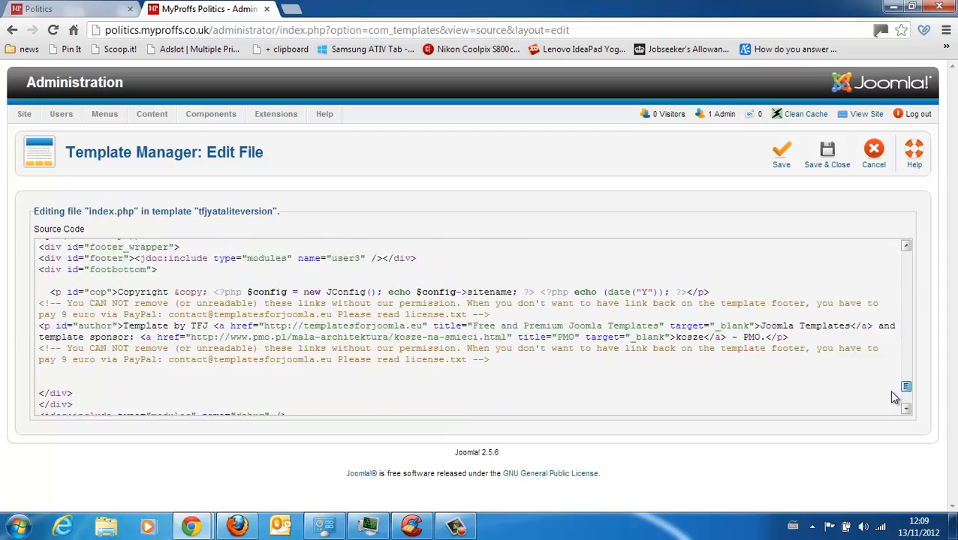
pyautogui.scroll(3)
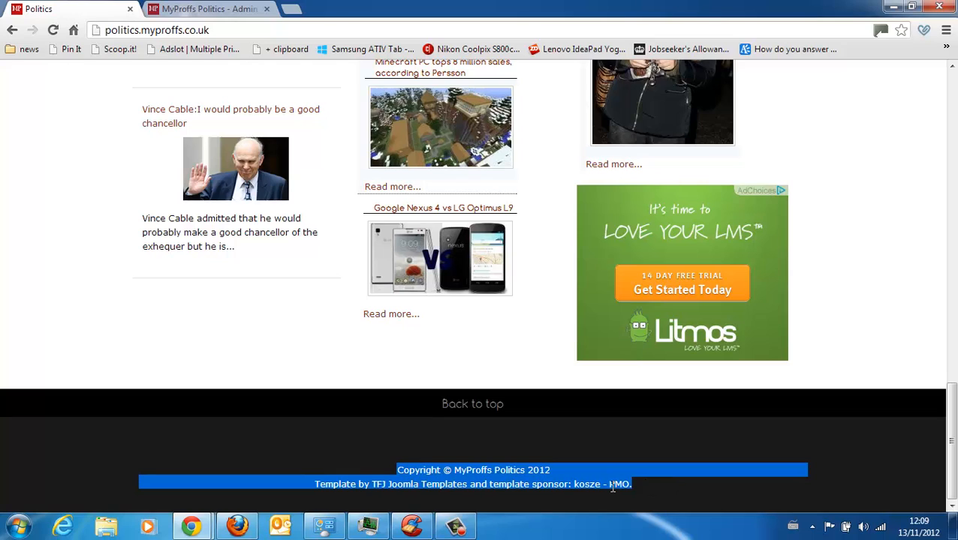
pyautogui.moveTo(598, 486)
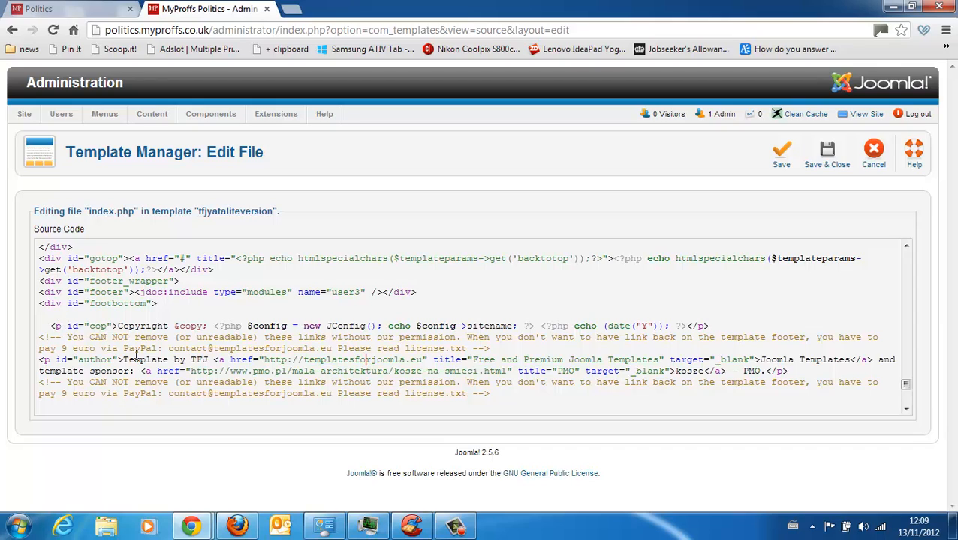
pyautogui.moveTo(123, 360); pyautogui.dragTo(210, 360)
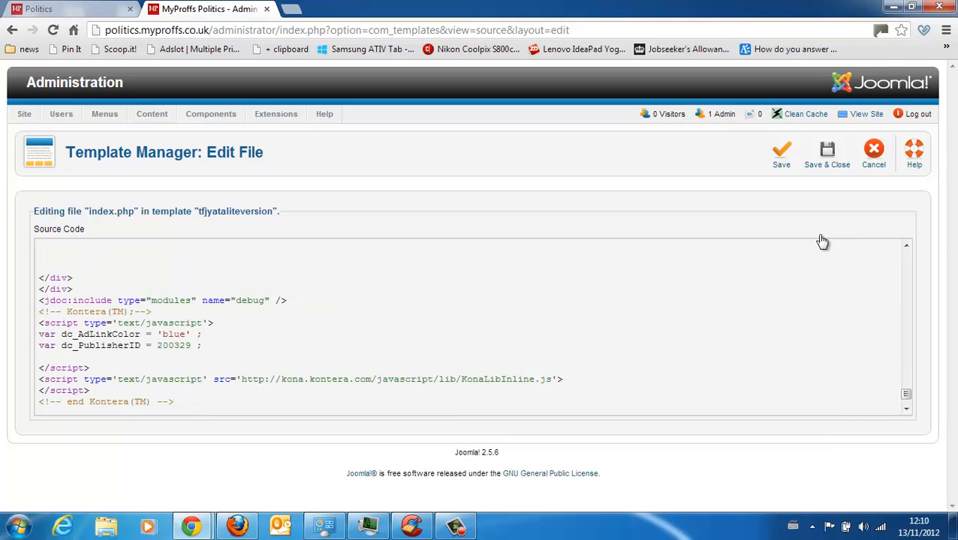
# Save the edited index.php and reload the live site to confirm the footer is blank.
pyautogui.click(780, 154)
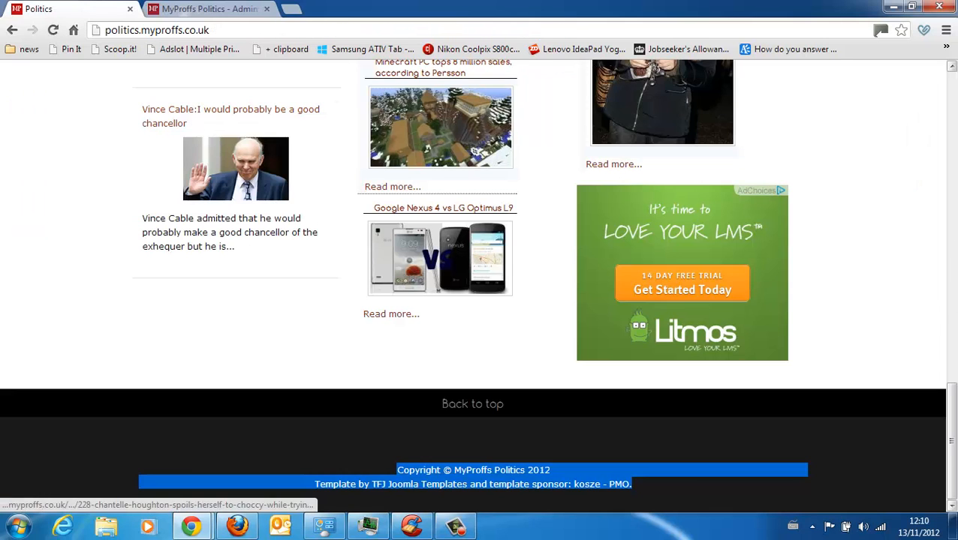
pyautogui.click(52, 30)
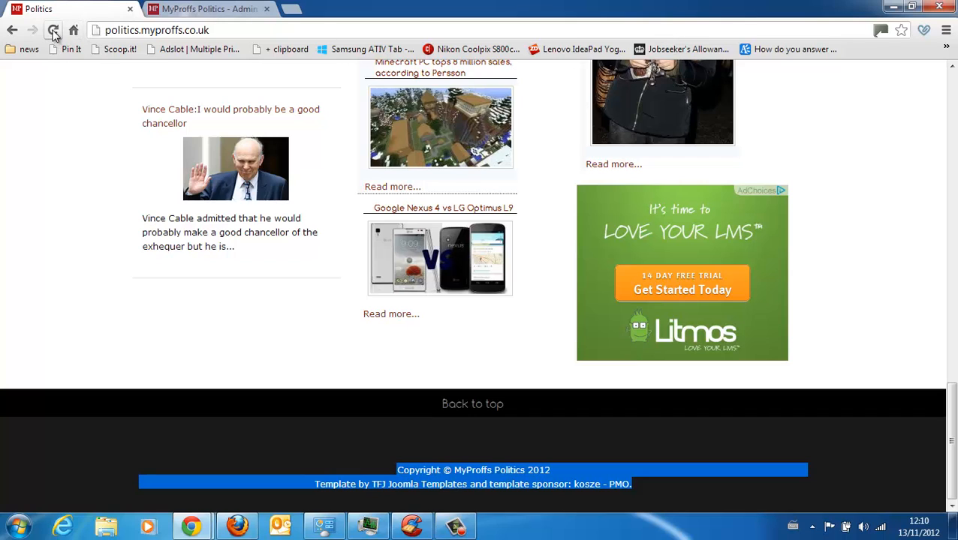
pyautogui.click(54, 30)
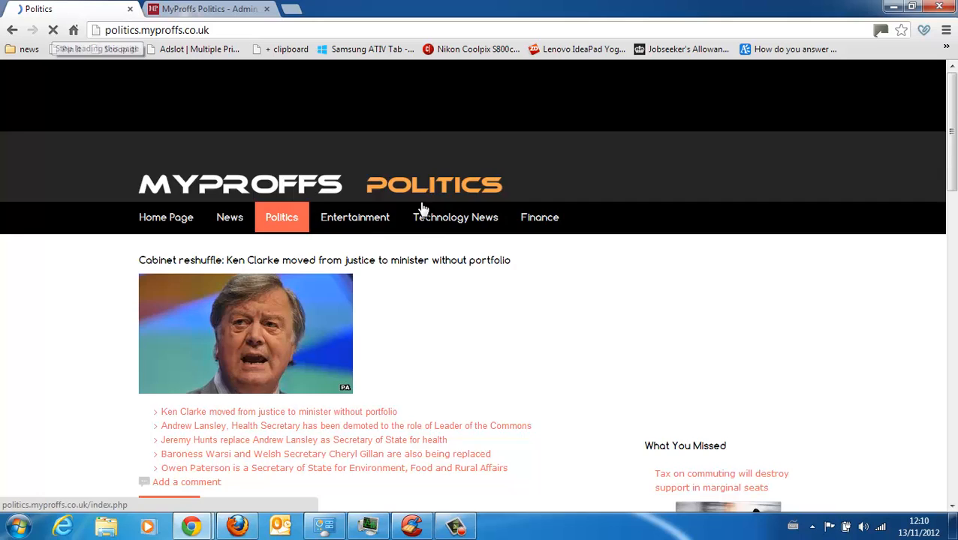
pyautogui.scroll(-3)
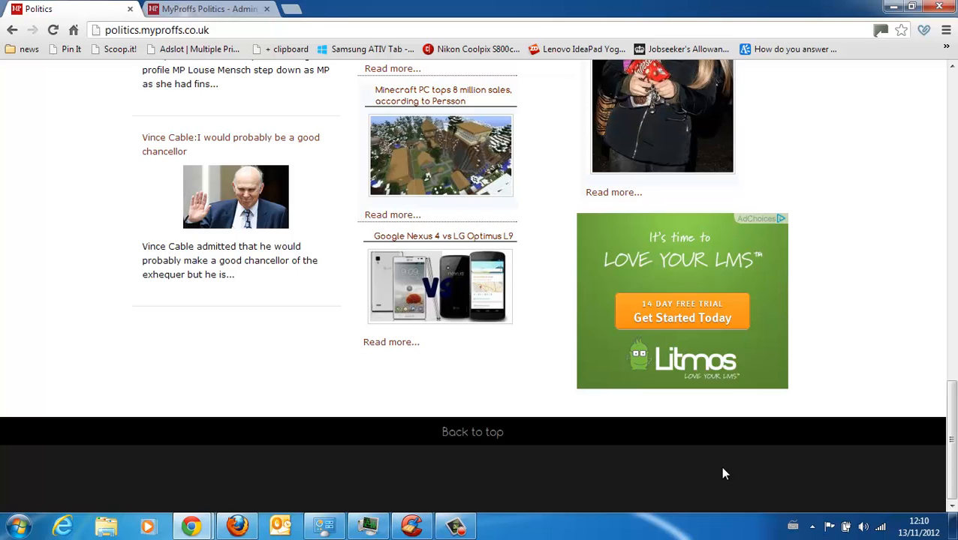
pyautogui.moveTo(908, 262)
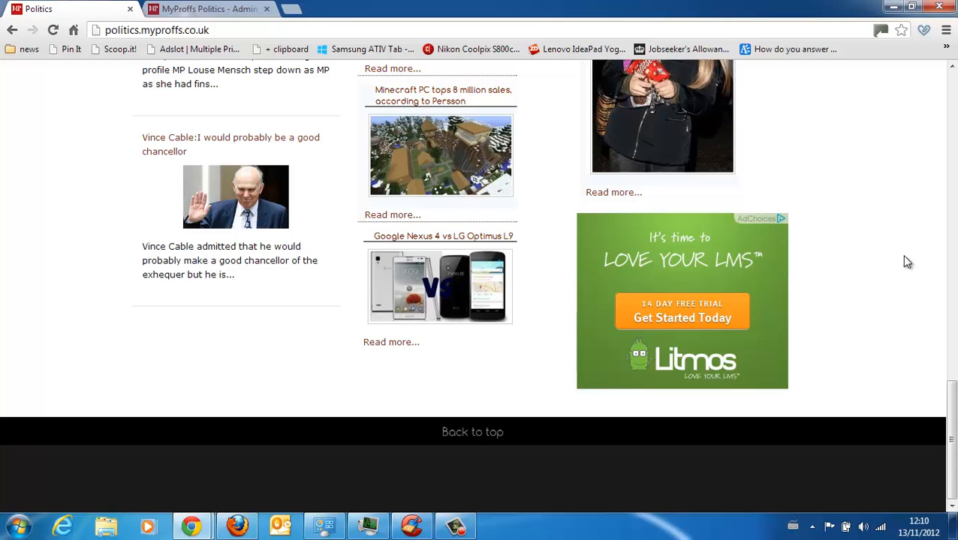